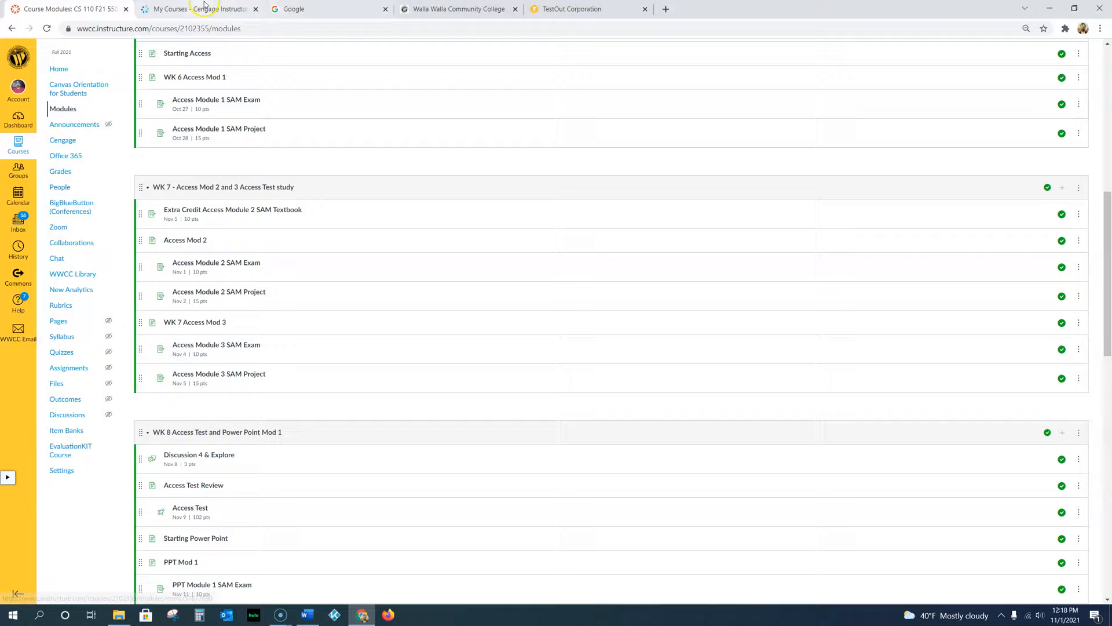
Switch from the Canvas Modules page to the Cengage MindTap Week 7 activities.
click(320, 9)
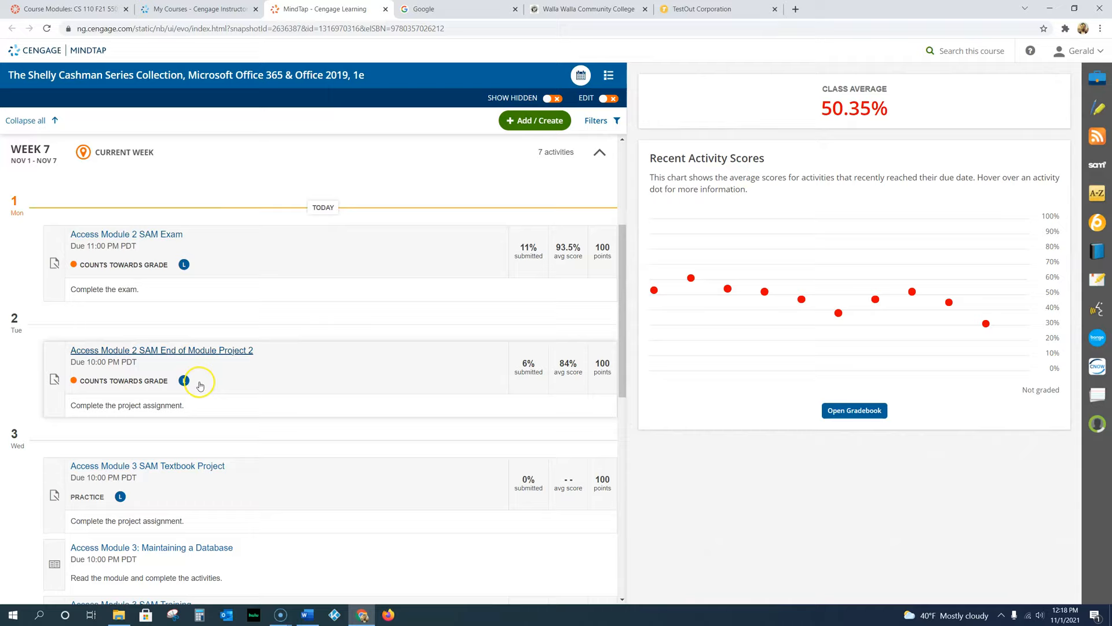
Open the Access Module 2 SAM End of Module Project 2 from the Week 7 list.
click(161, 350)
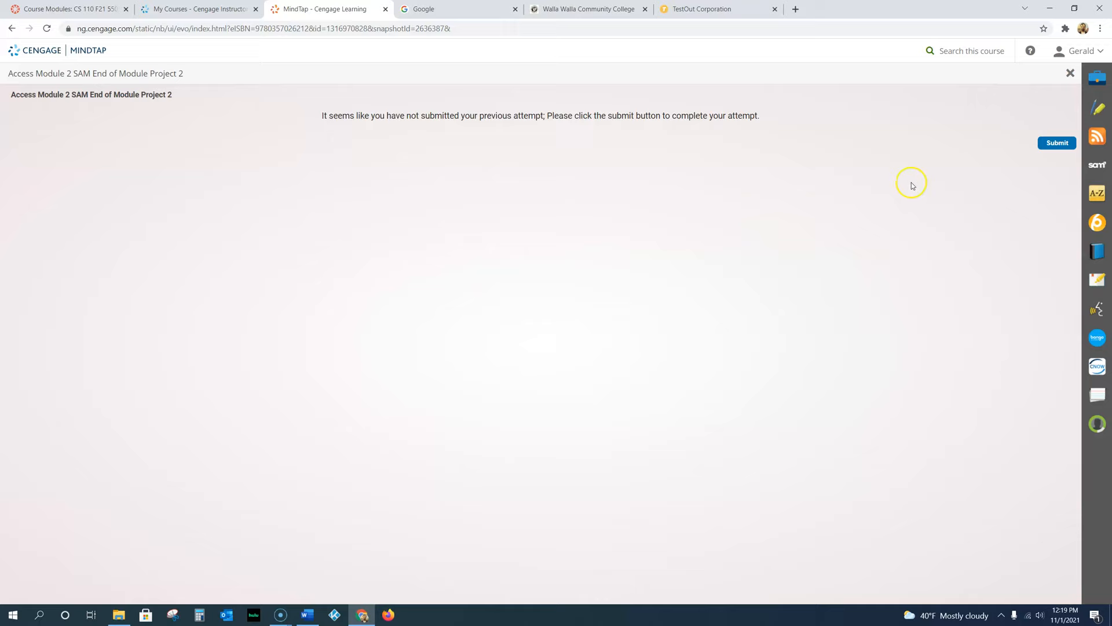
Check the Word tech support phone note, then minimize it.
click(307, 614)
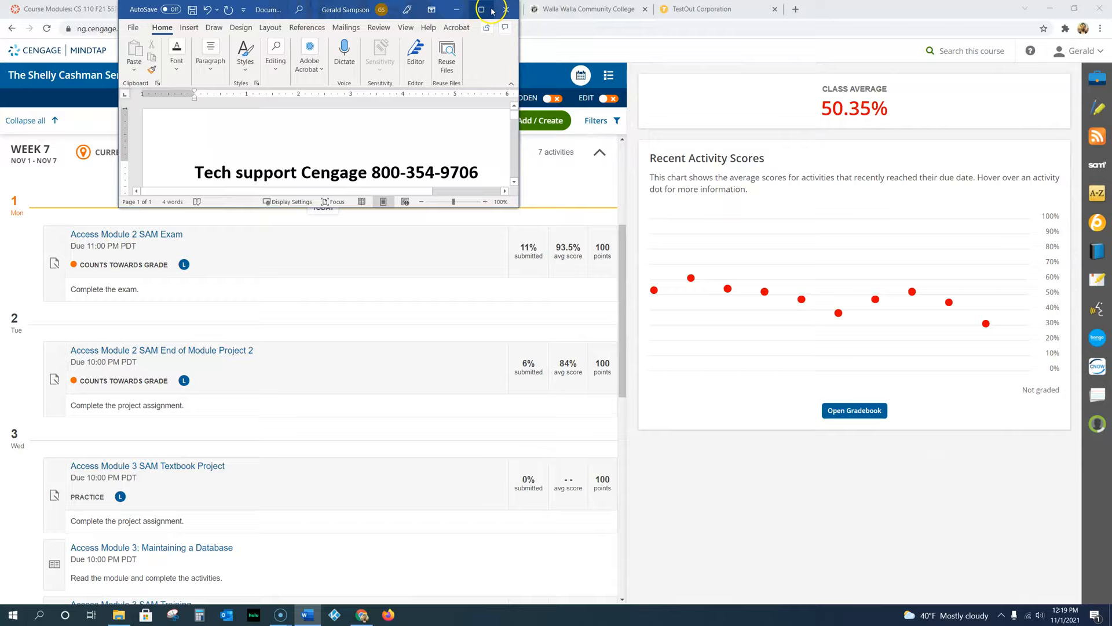
click(480, 9)
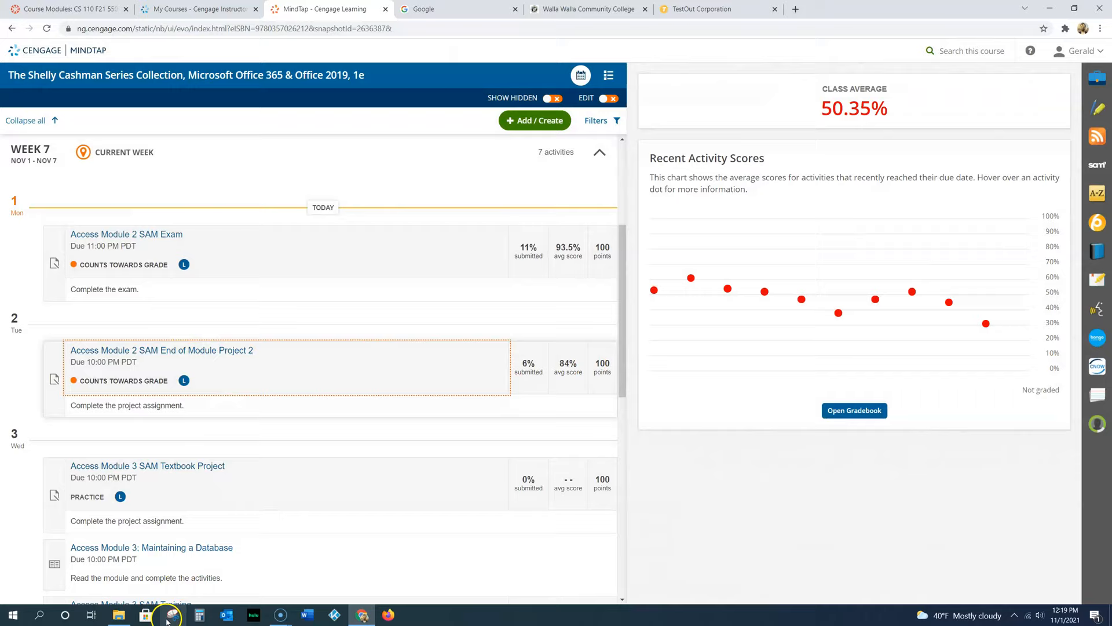
Launch the SC_AC19_EOM2-2 database in Access from the taskbar.
click(415, 615)
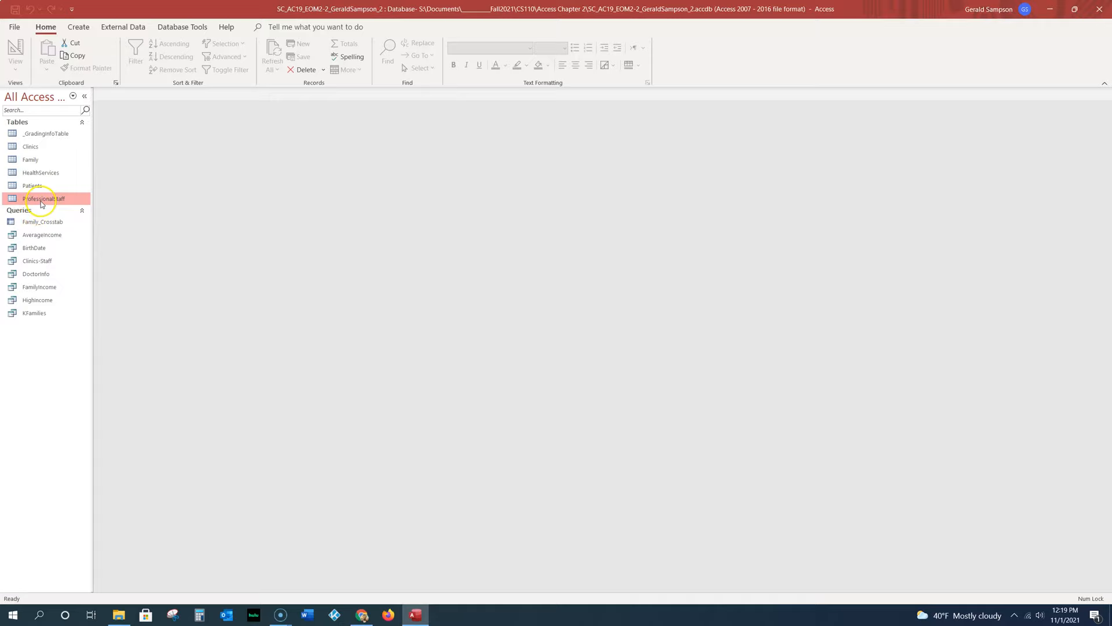
Select the ProfessionalStaff table and start an Excel export.
click(123, 26)
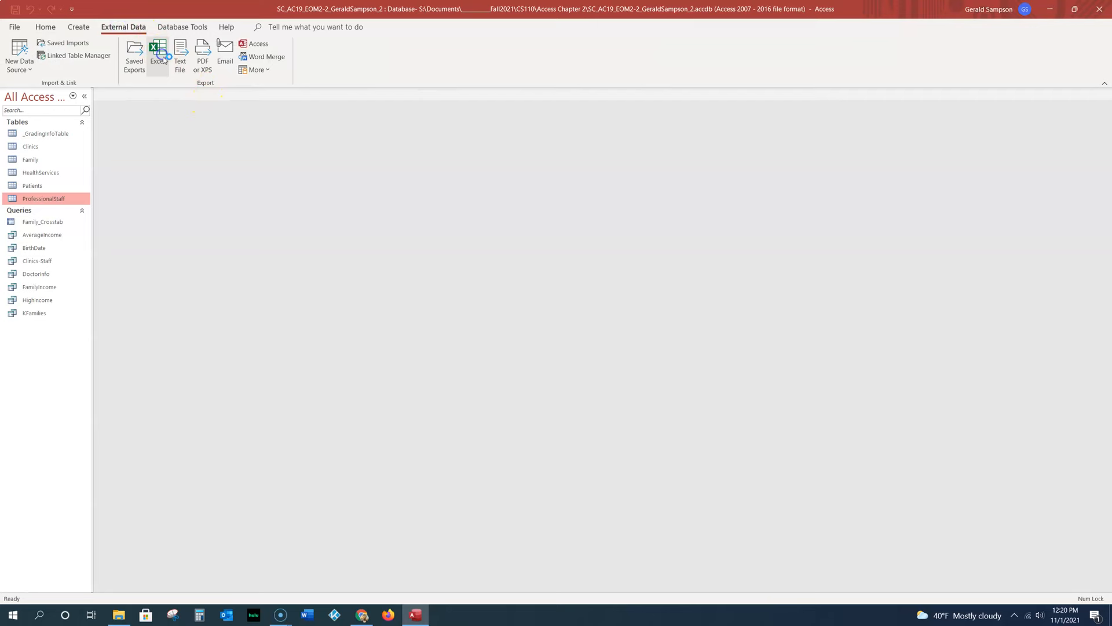
click(157, 56)
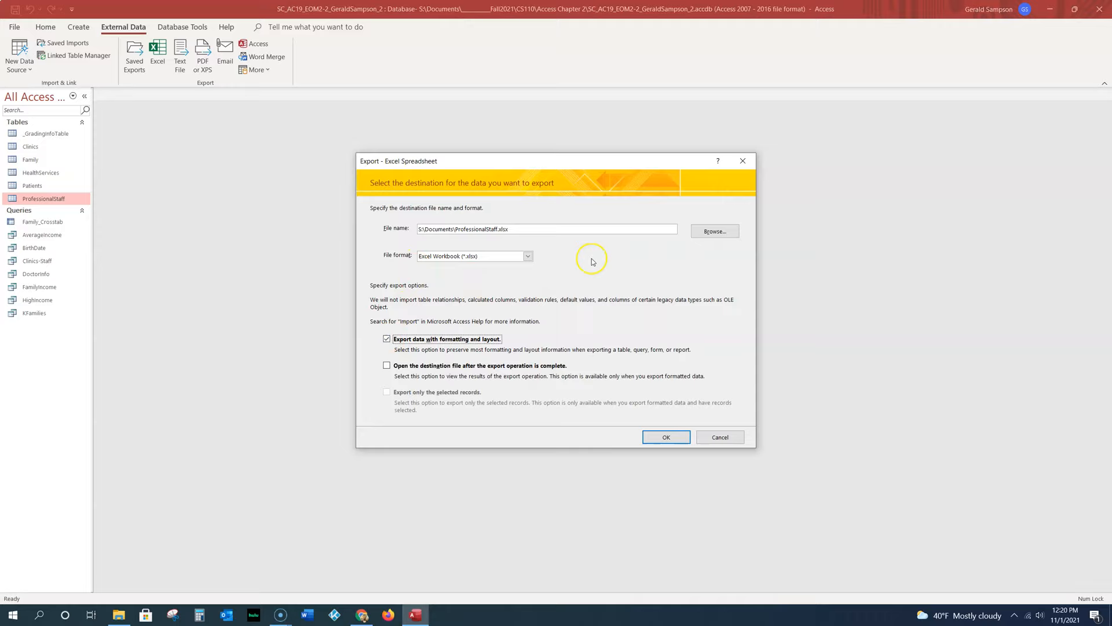
Export ProfessionalStaff to ProfessionalStaff.xlsx in the Access Chapter 2 folder.
click(714, 231)
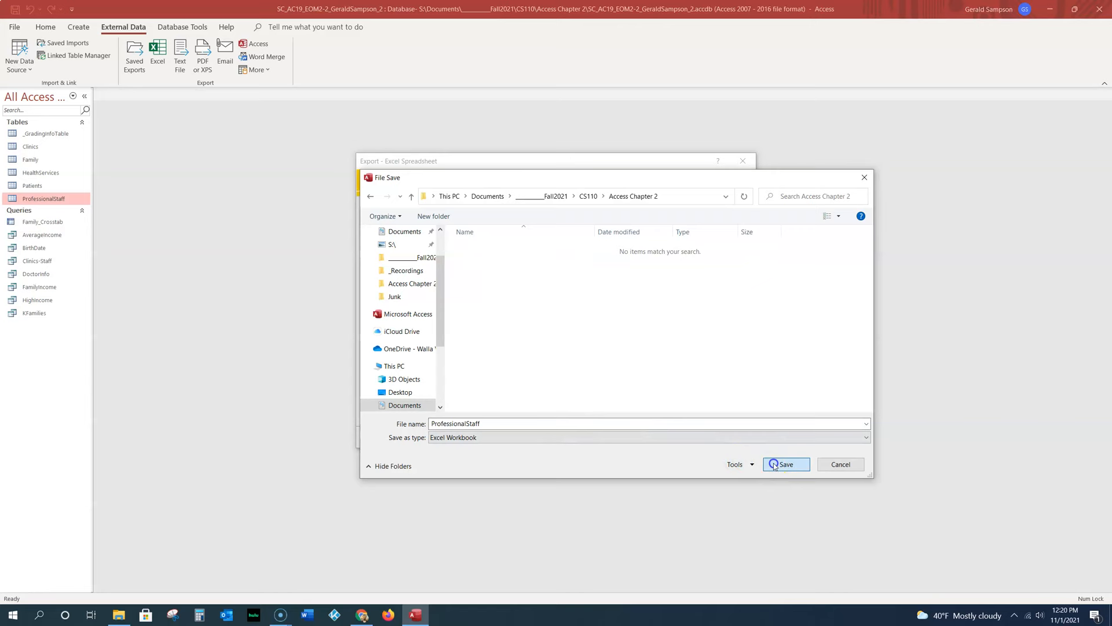
click(786, 464)
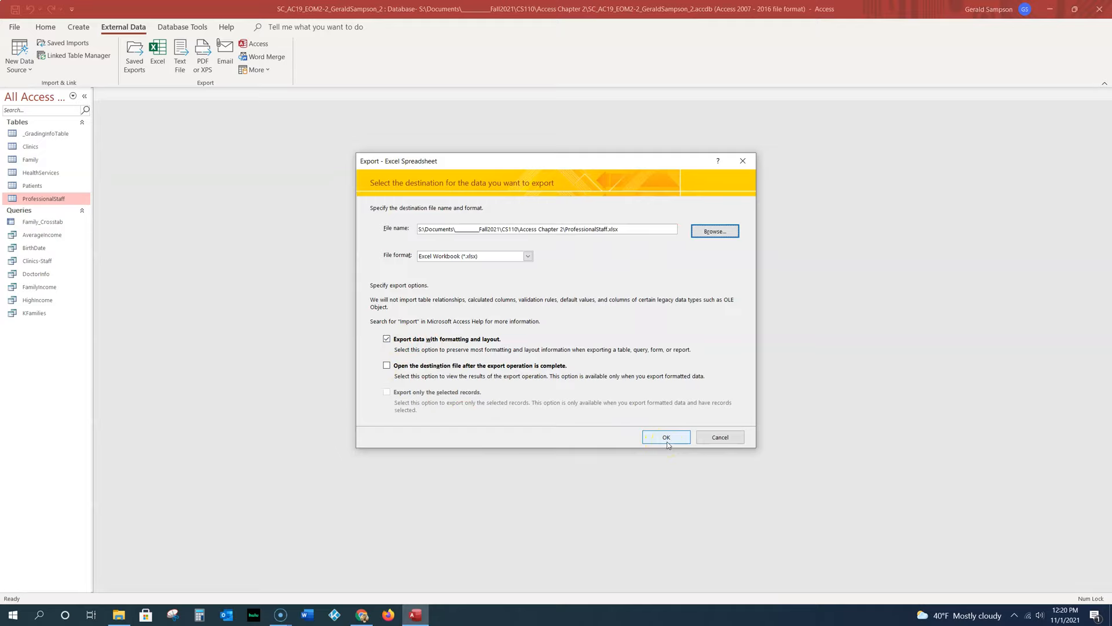
click(665, 436)
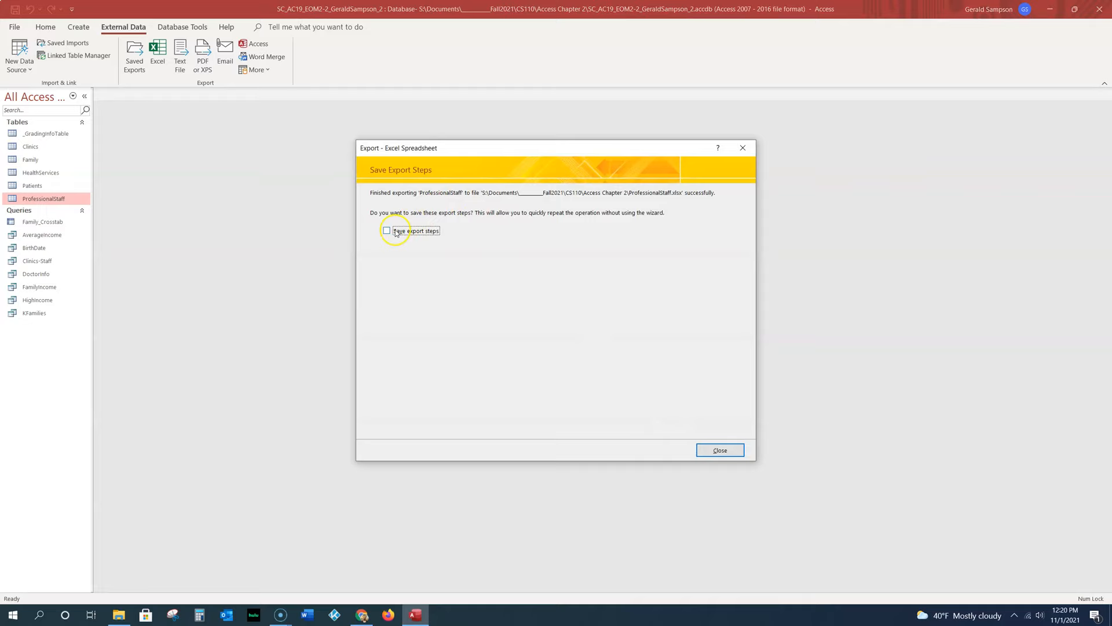
Save the export steps under the name Export-ProfessionalStaff1.
click(387, 230)
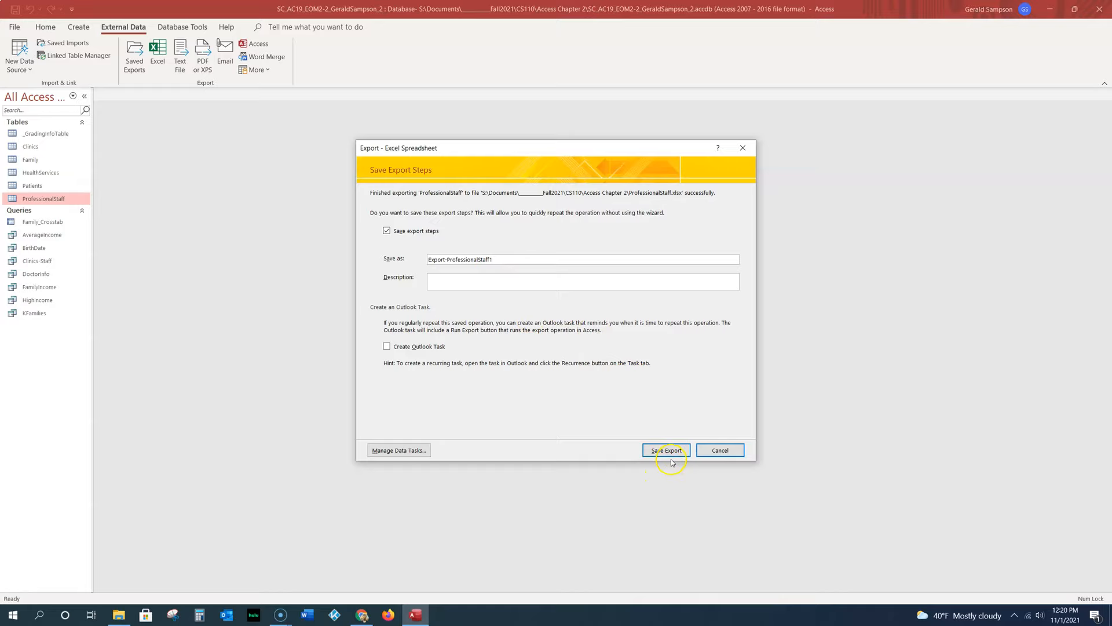
click(664, 449)
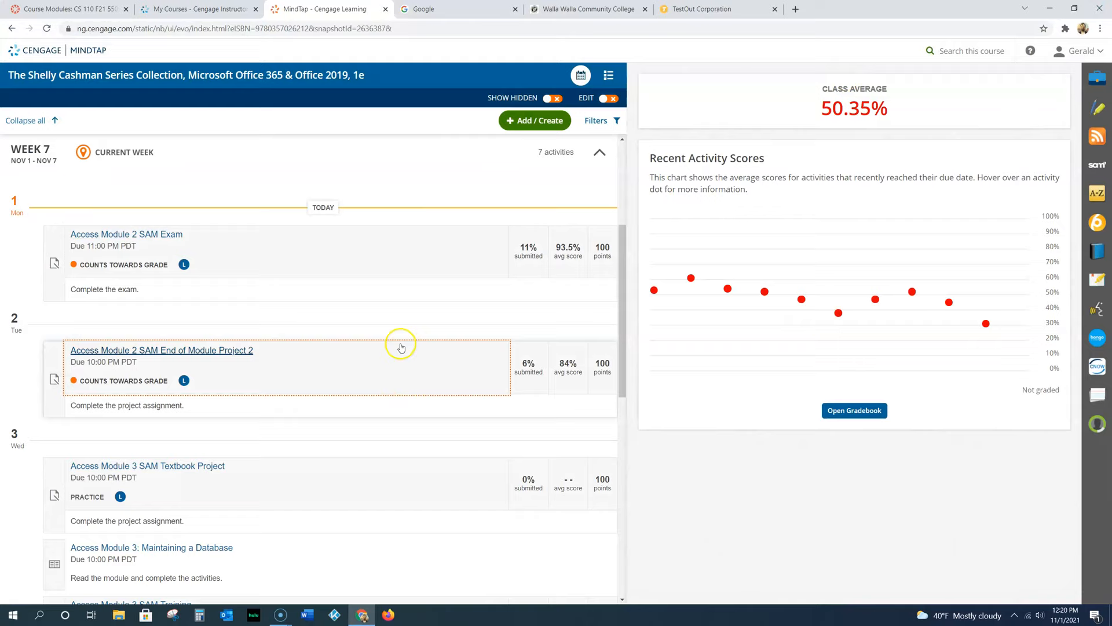
mouse_move(400, 347)
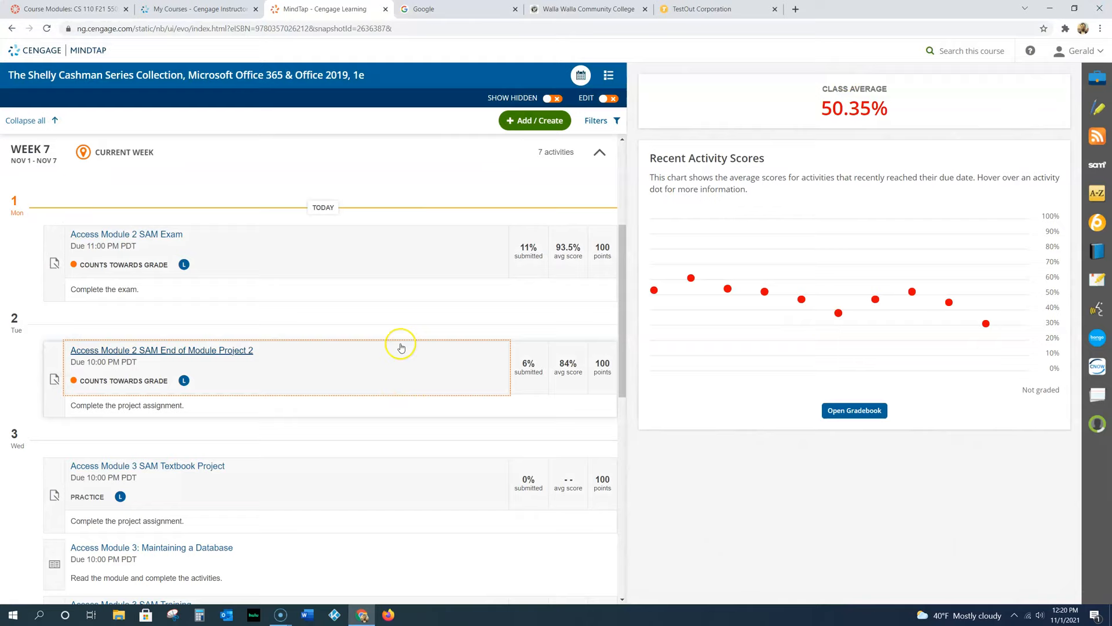